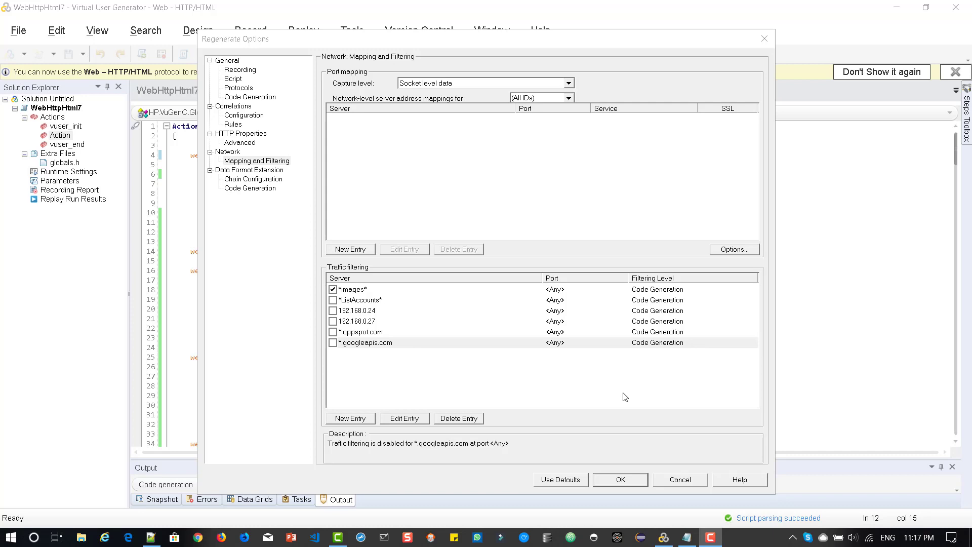
{"action": "mouse_move", "coordinate": [518, 343]}
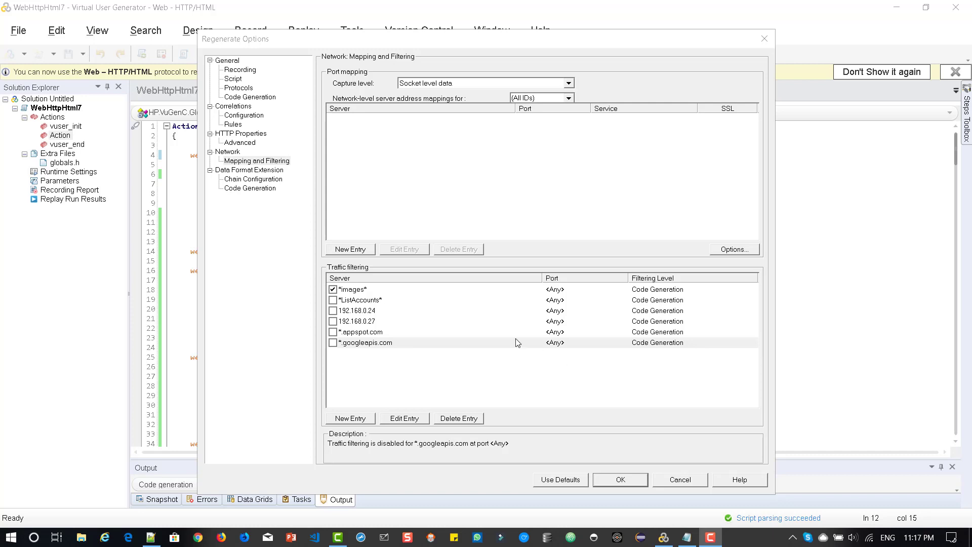
Edit the *.googleapis.com filter entry, replacing its target server with *.example.com/analytics.
{"action": "left_click", "coordinate": [364, 342]}
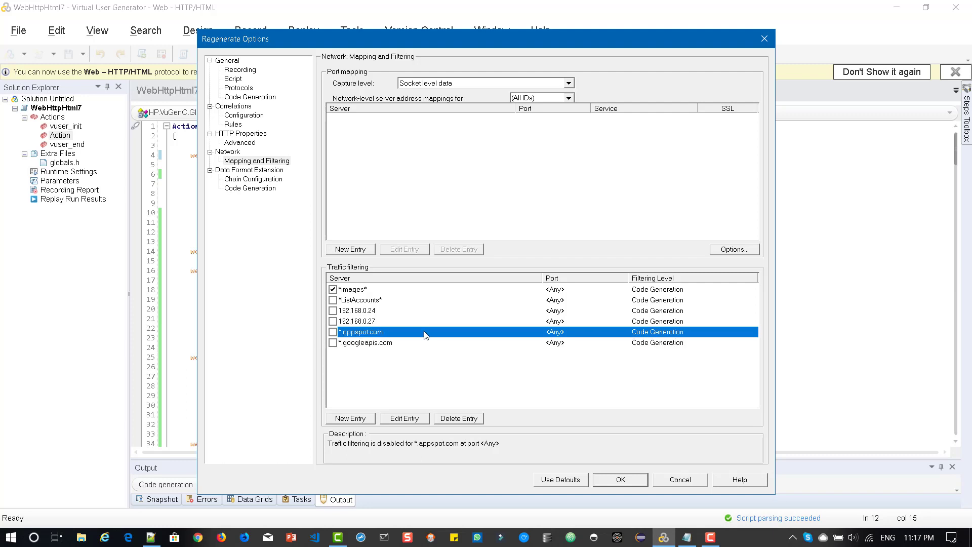
{"action": "left_click", "coordinate": [365, 343]}
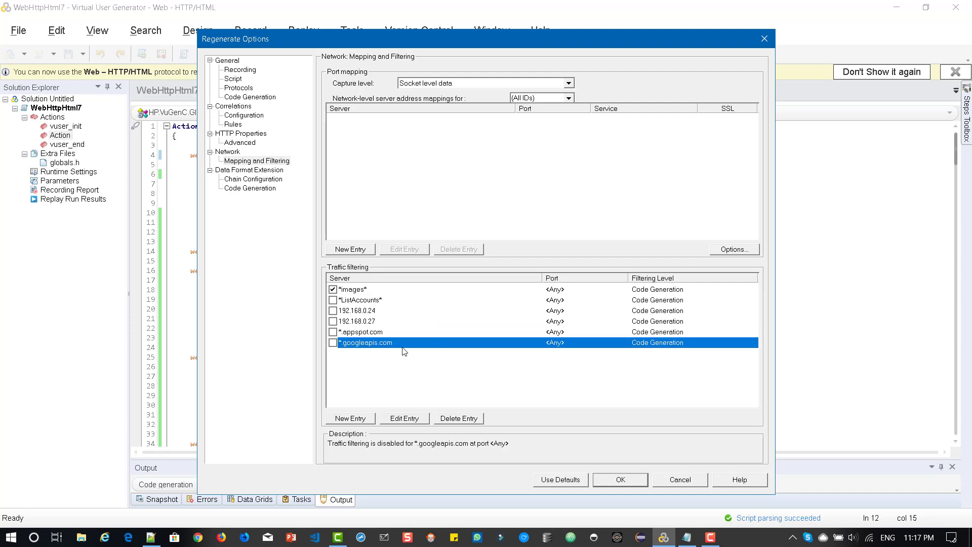
{"action": "mouse_move", "coordinate": [447, 348]}
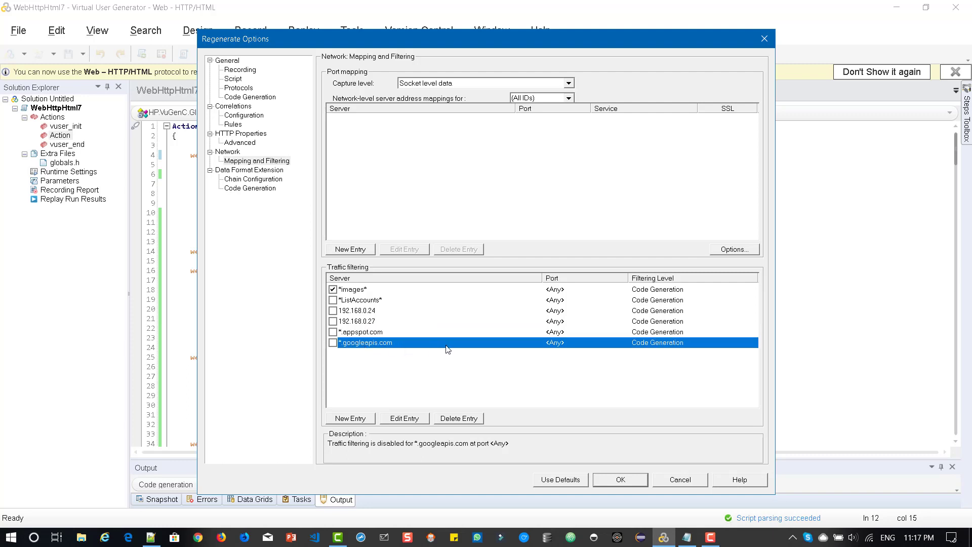
{"action": "left_click", "coordinate": [403, 418]}
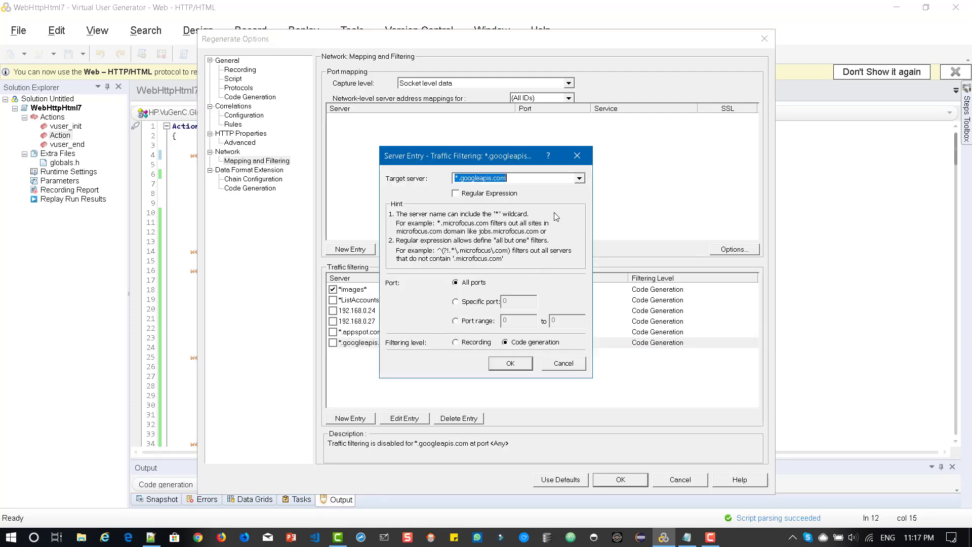
{"action": "mouse_move", "coordinate": [538, 189]}
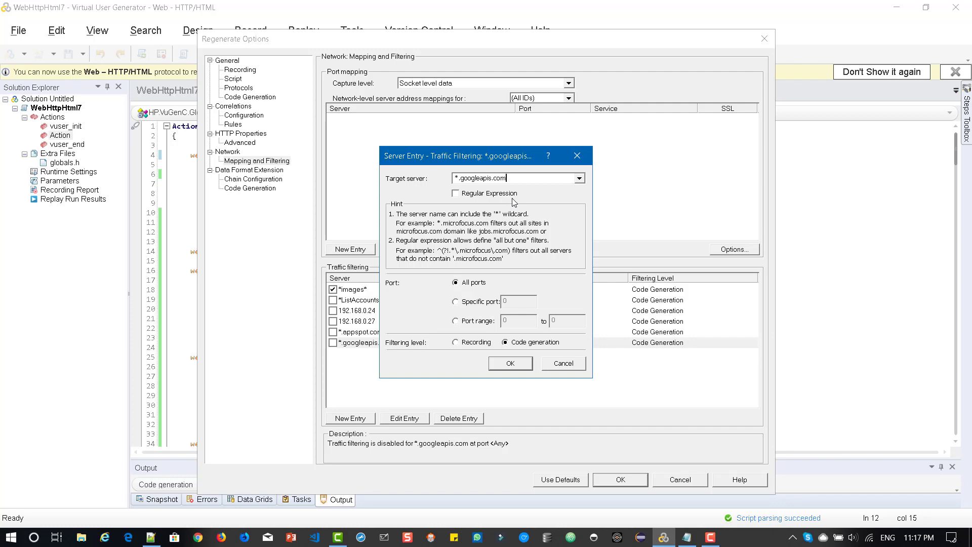
{"action": "mouse_move", "coordinate": [581, 383]}
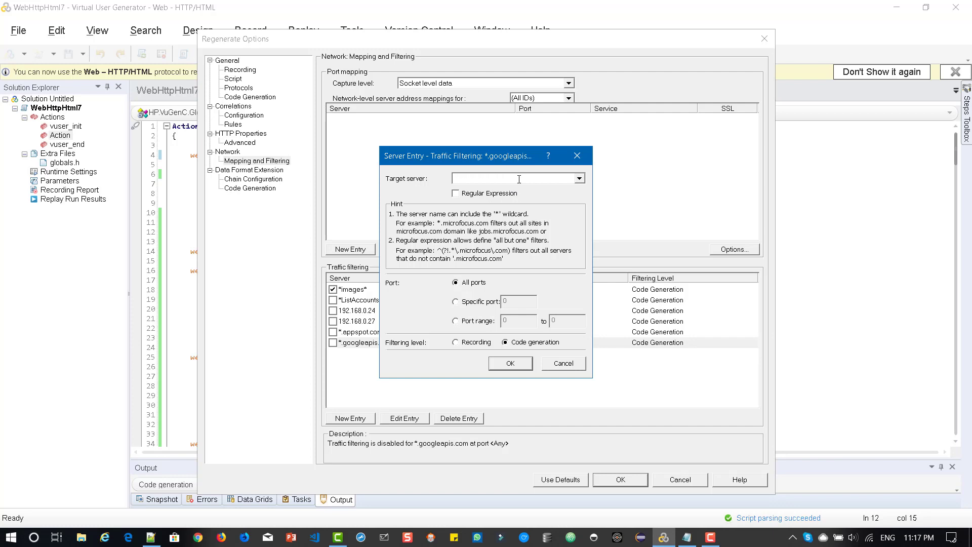
{"action": "type", "text": "www."}
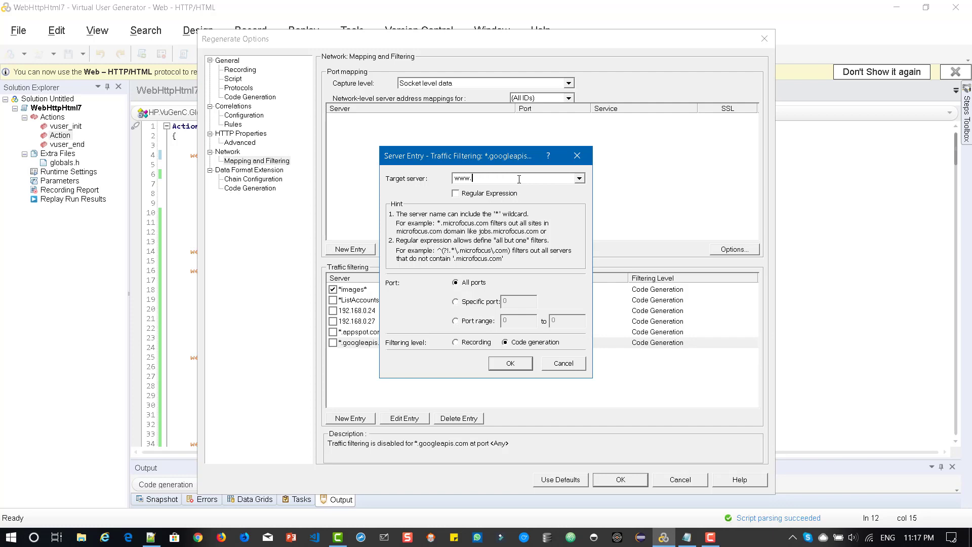
{"action": "type", "text": "example.com/analytics"}
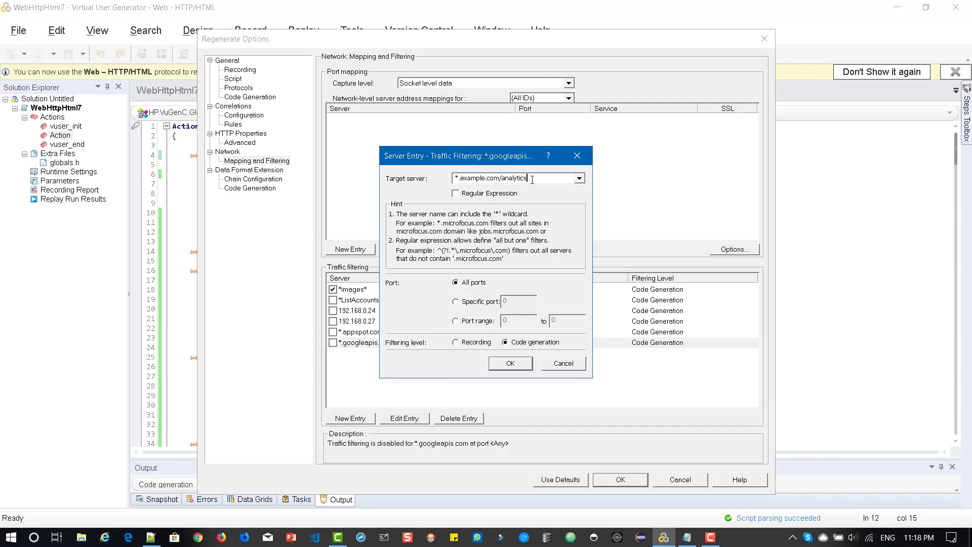
Change the target server to the pattern (.*?).example.com, dropping /analytics.
{"action": "key", "text": "Backspace"}
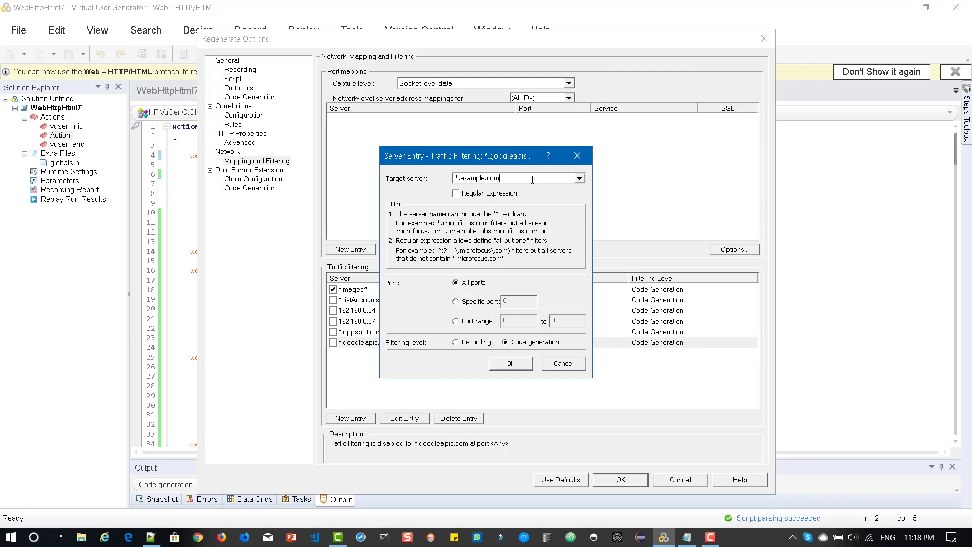
{"action": "mouse_move", "coordinate": [532, 179]}
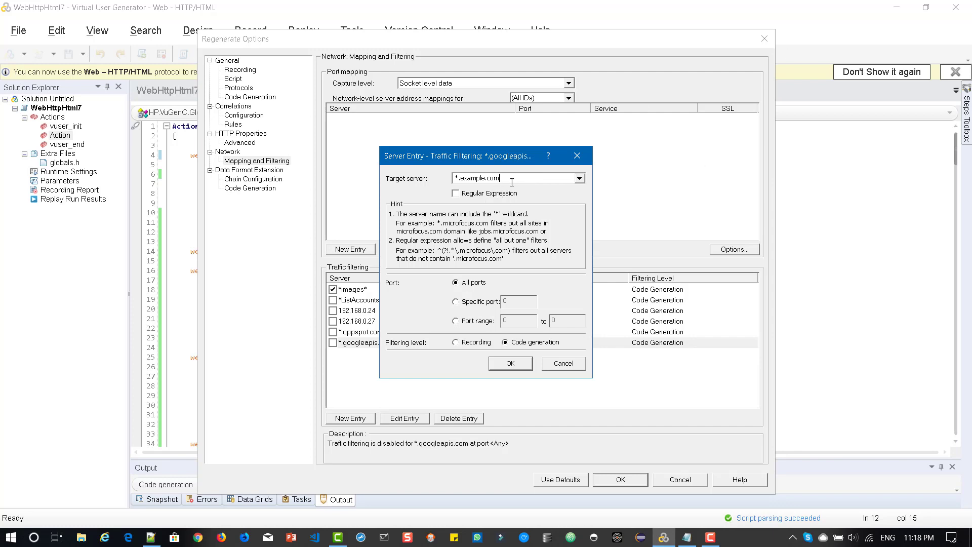
{"action": "mouse_move", "coordinate": [507, 202]}
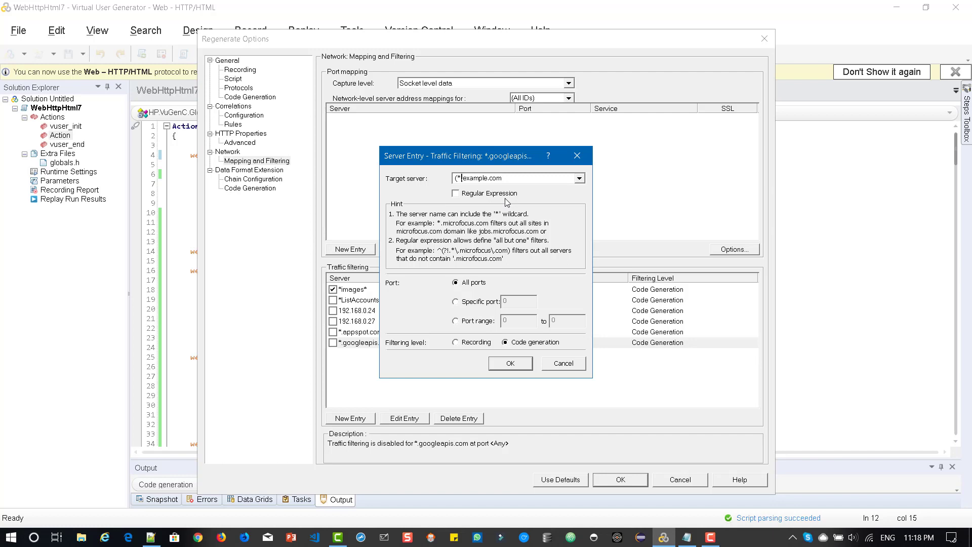
{"action": "type", "text": "(."}
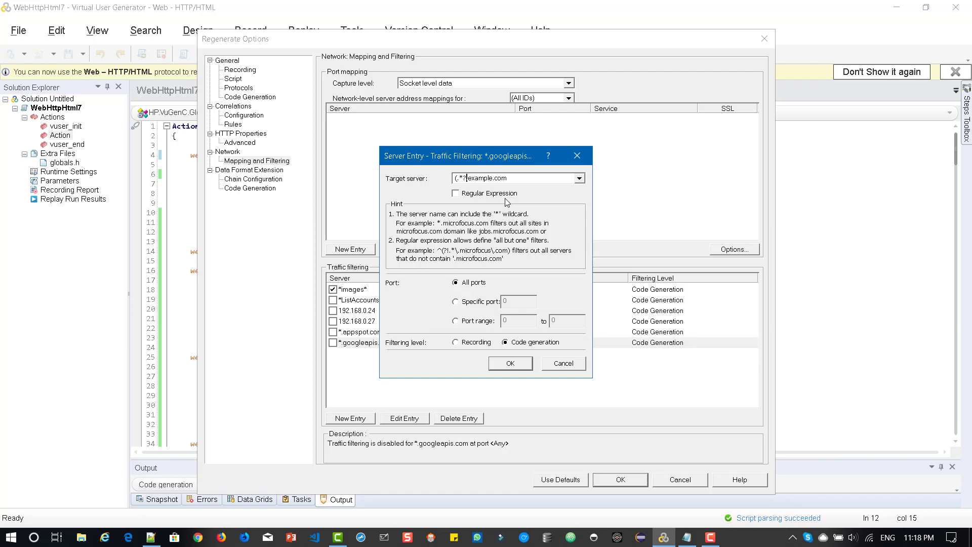
{"action": "type", "text": "."}
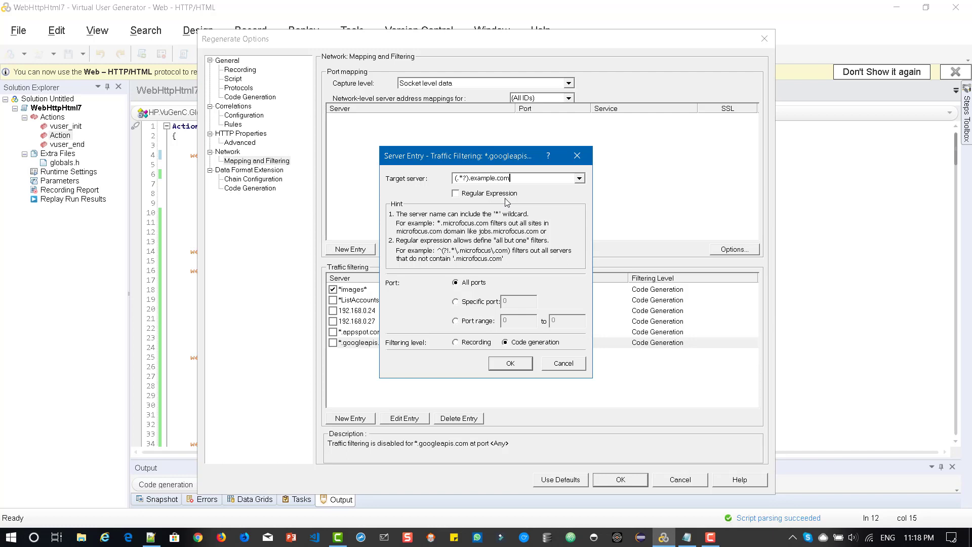
{"action": "left_click", "coordinate": [456, 193]}
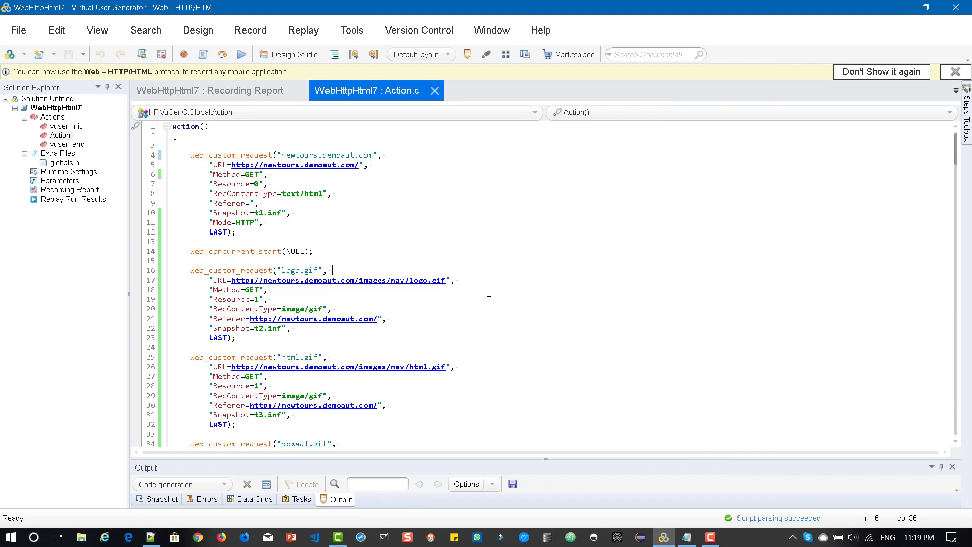
{"action": "mouse_move", "coordinate": [388, 289]}
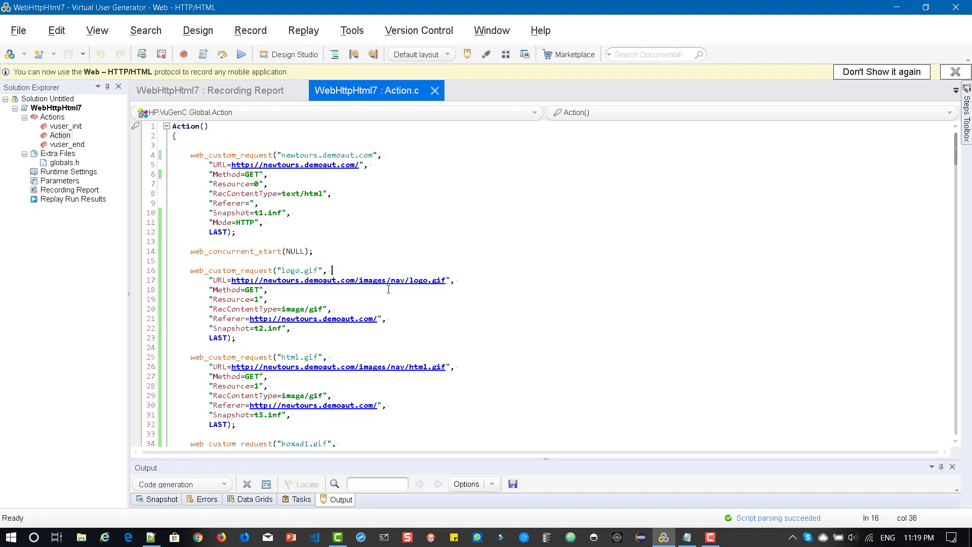
{"action": "mouse_move", "coordinate": [540, 296]}
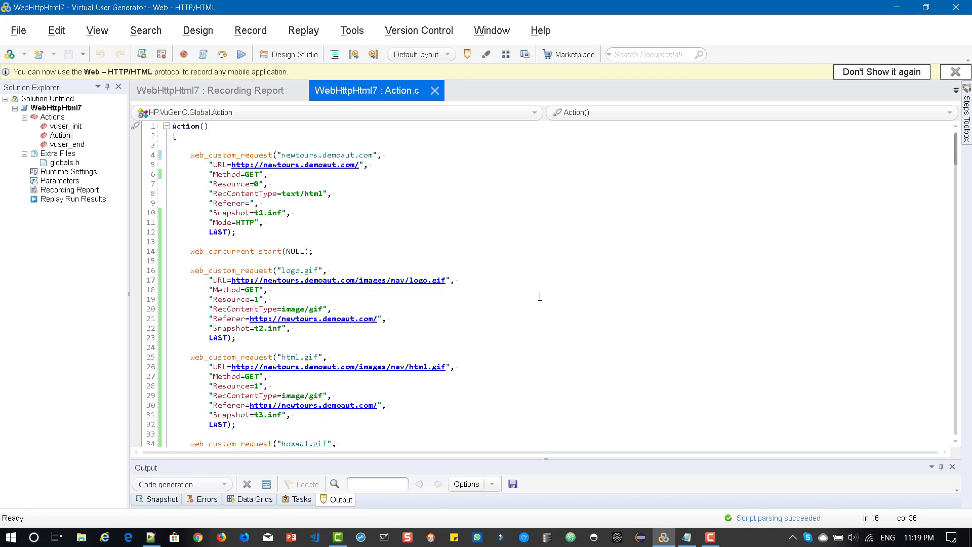
{"action": "mouse_move", "coordinate": [501, 315]}
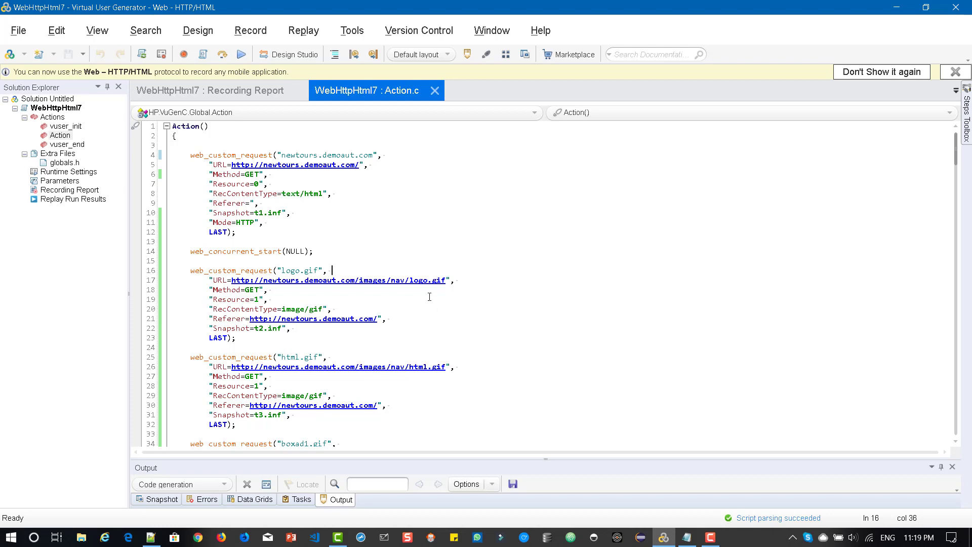
{"action": "mouse_move", "coordinate": [398, 303]}
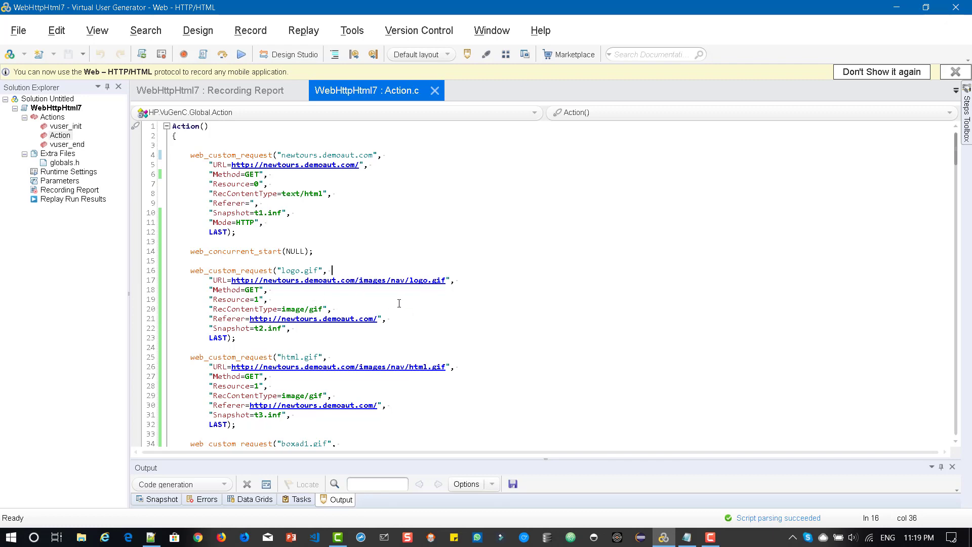
{"action": "scroll", "scroll_direction": "down", "scroll_amount": 3}
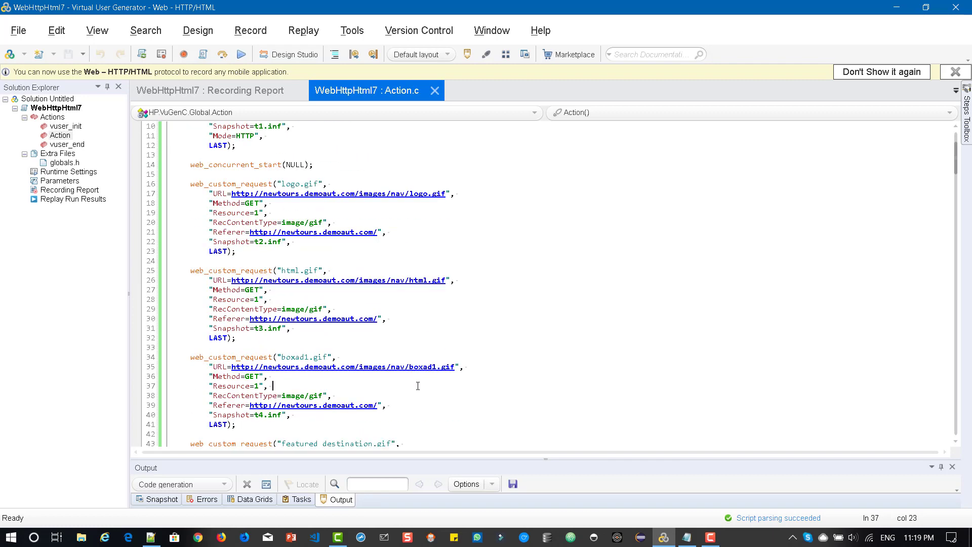
{"action": "mouse_move", "coordinate": [579, 310]}
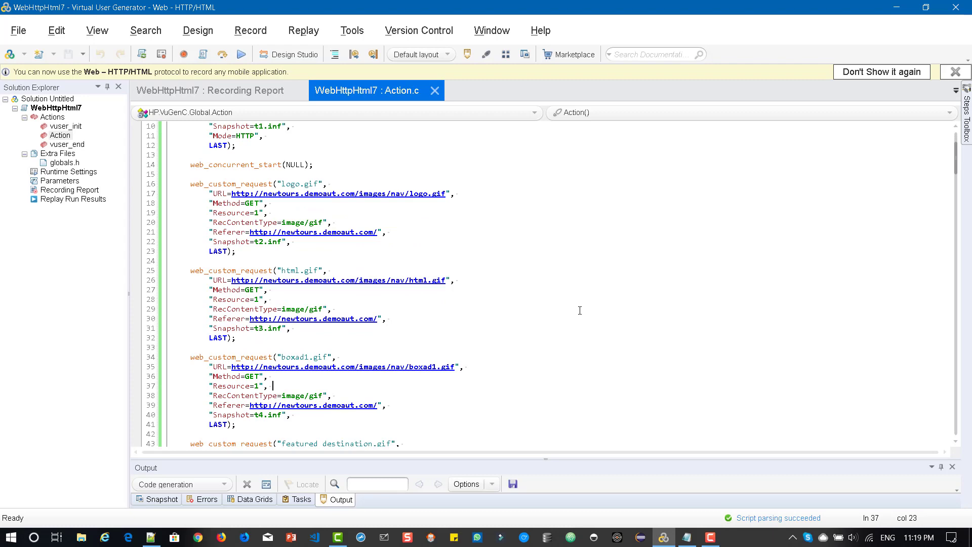
{"action": "scroll", "scroll_direction": "up", "scroll_amount": 3}
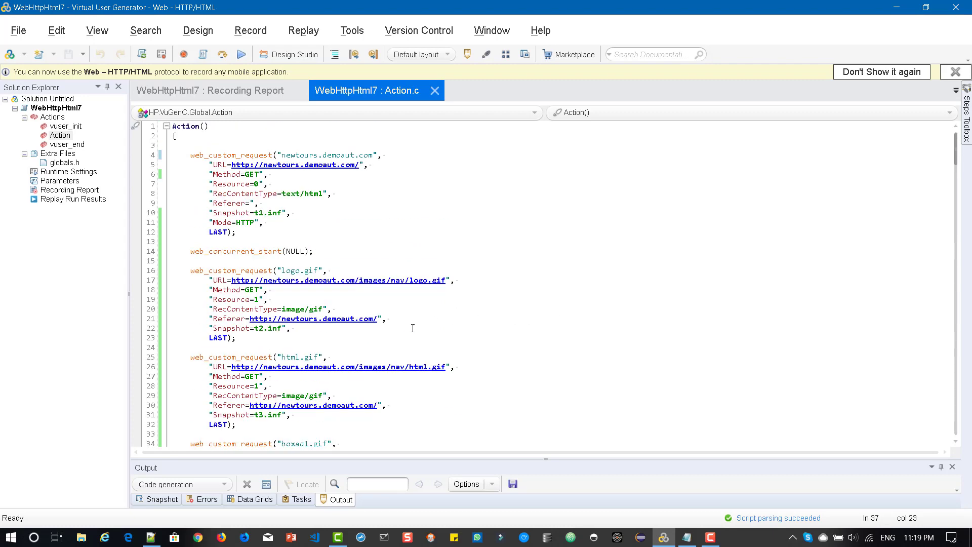
{"action": "left_click", "coordinate": [363, 284]}
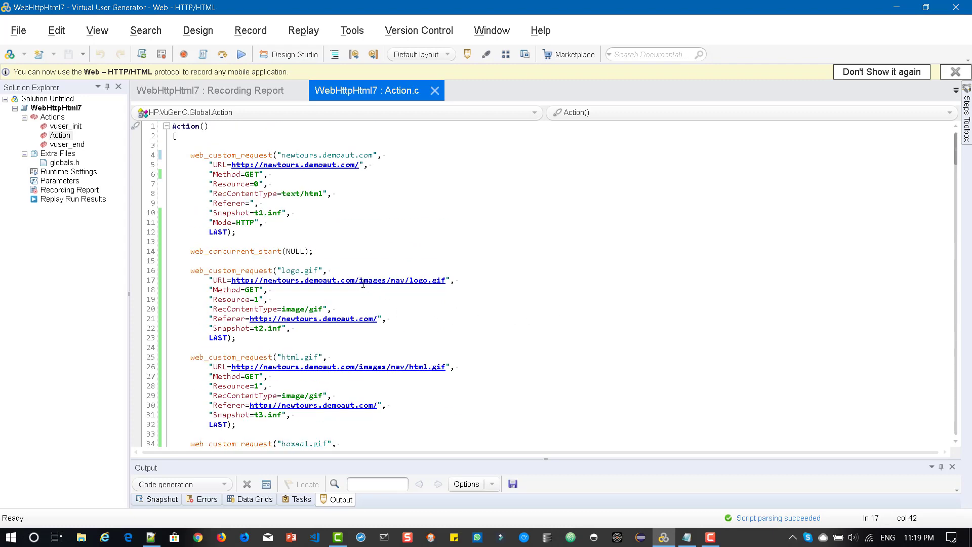
{"action": "double_click", "coordinate": [370, 280]}
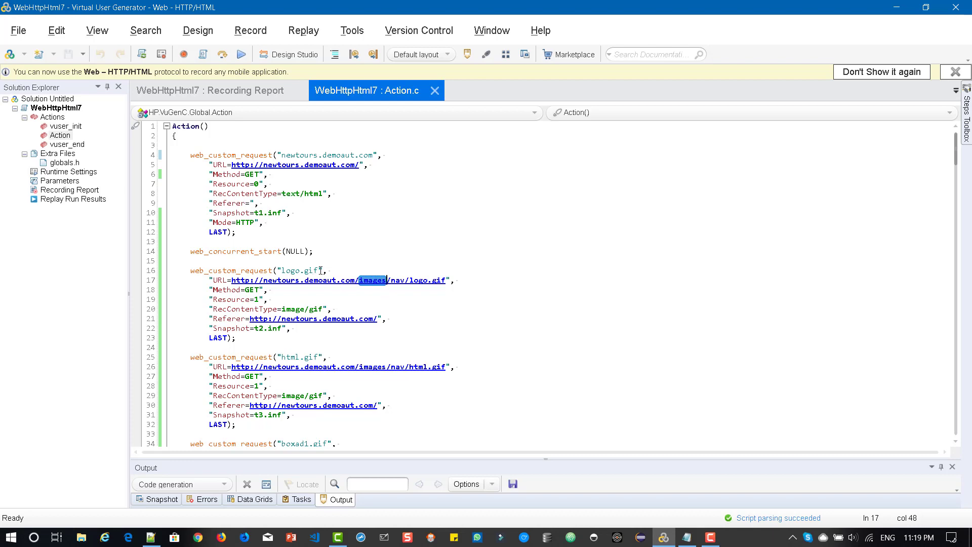
{"action": "left_click", "coordinate": [417, 297]}
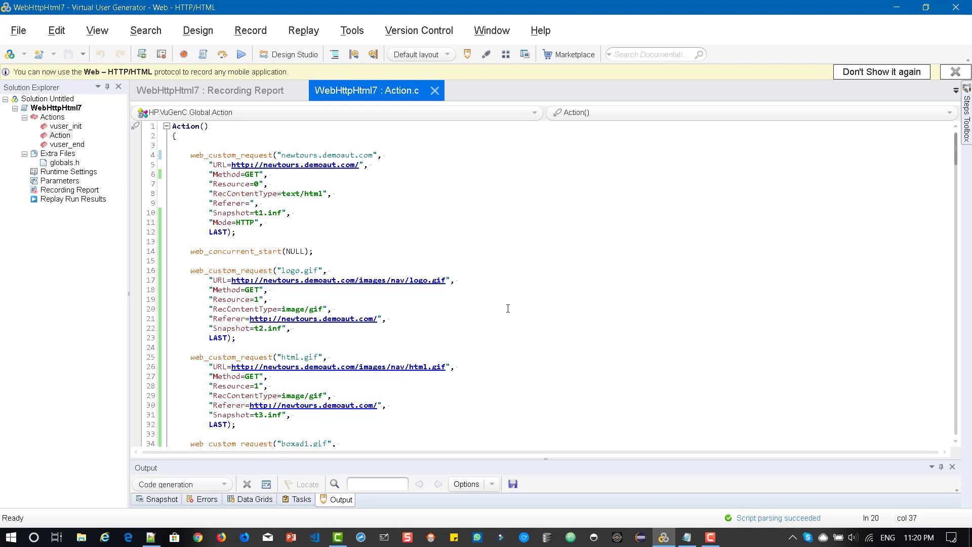
{"action": "left_click", "coordinate": [336, 309]}
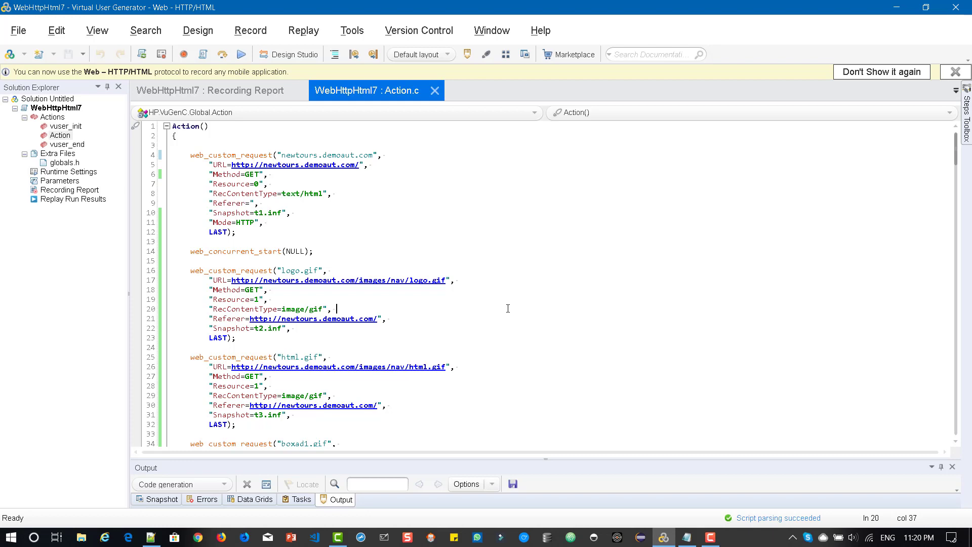
{"action": "mouse_move", "coordinate": [506, 305]}
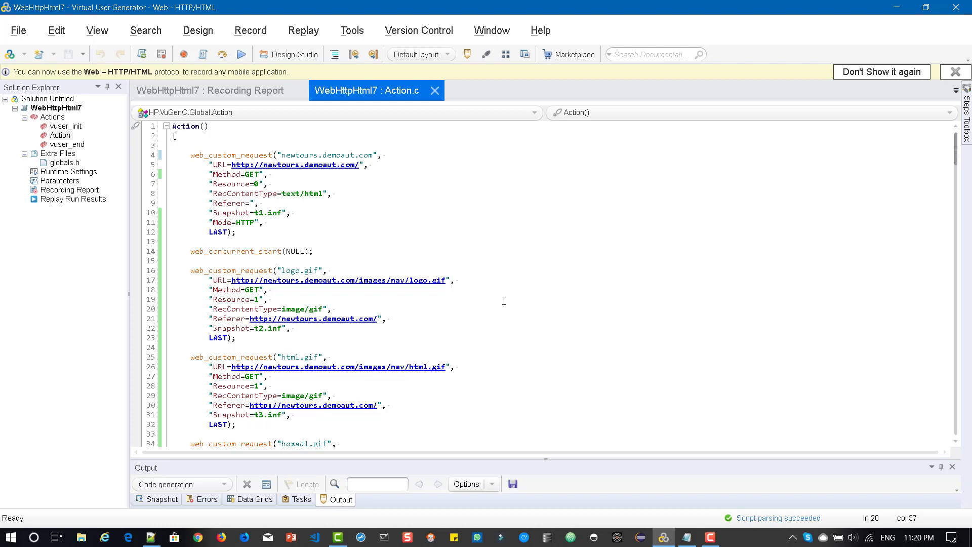
{"action": "mouse_move", "coordinate": [506, 298]}
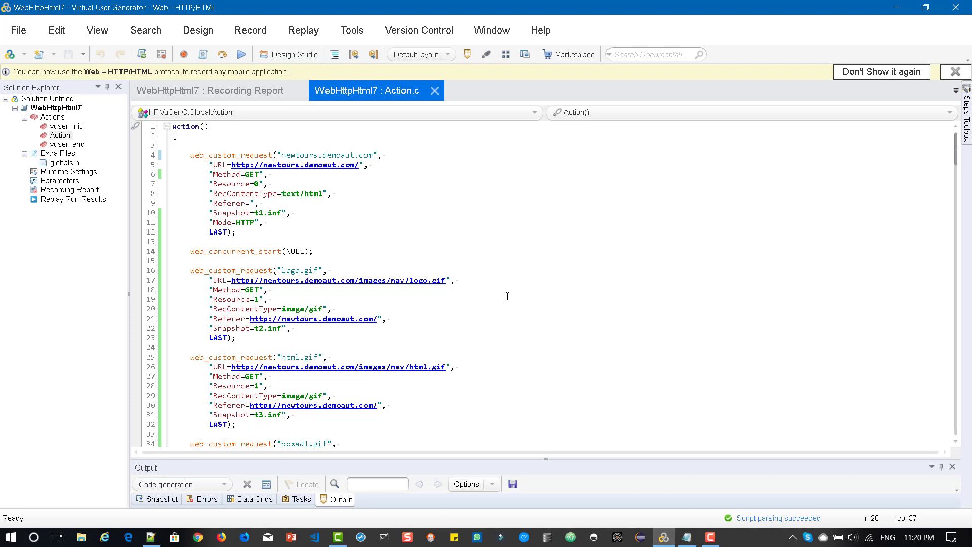
{"action": "left_click", "coordinate": [336, 309]}
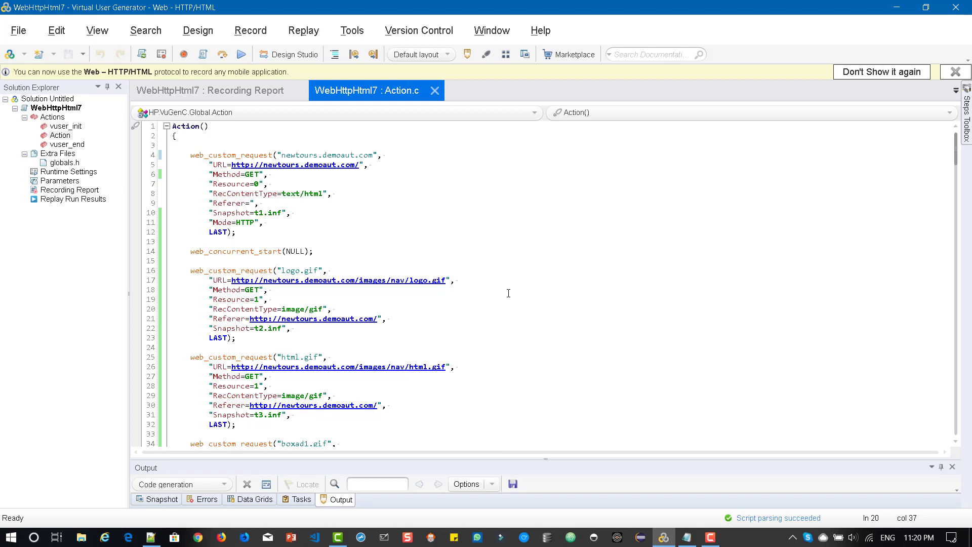
{"action": "left_click", "coordinate": [337, 308]}
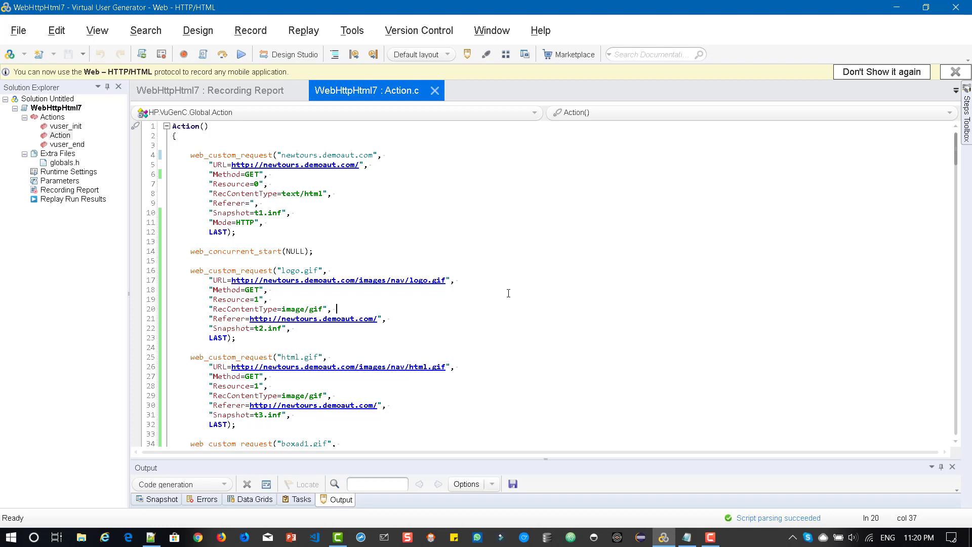
{"action": "mouse_move", "coordinate": [520, 221]}
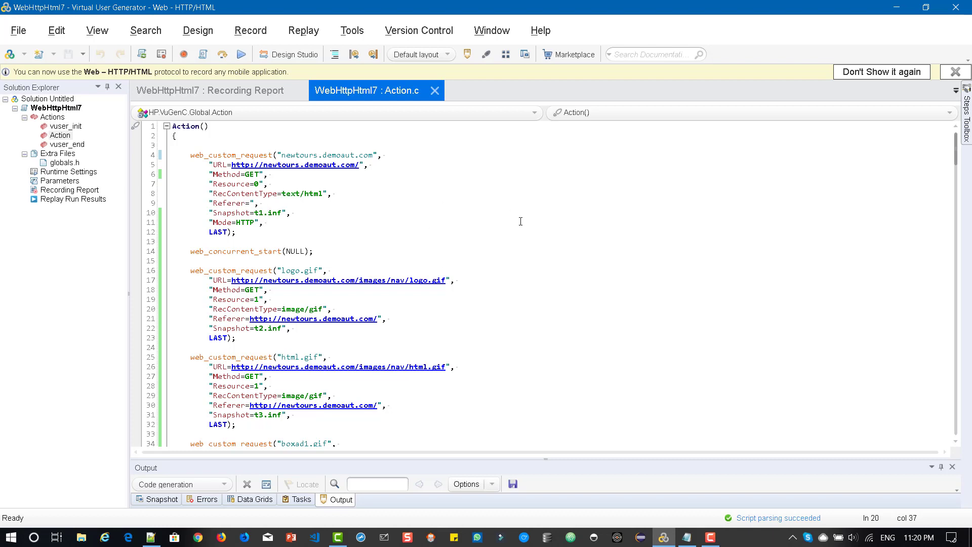
{"action": "mouse_move", "coordinate": [534, 267]}
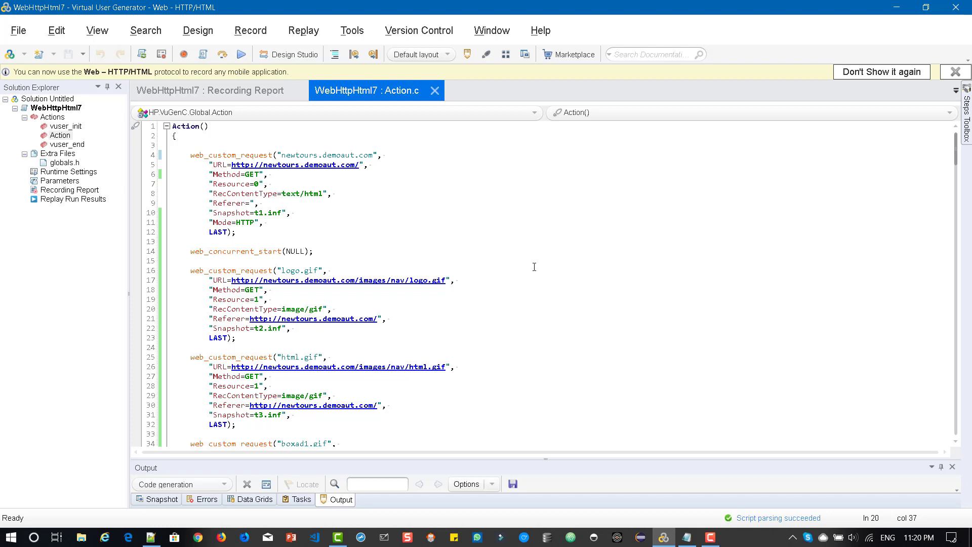
{"action": "mouse_move", "coordinate": [528, 257]}
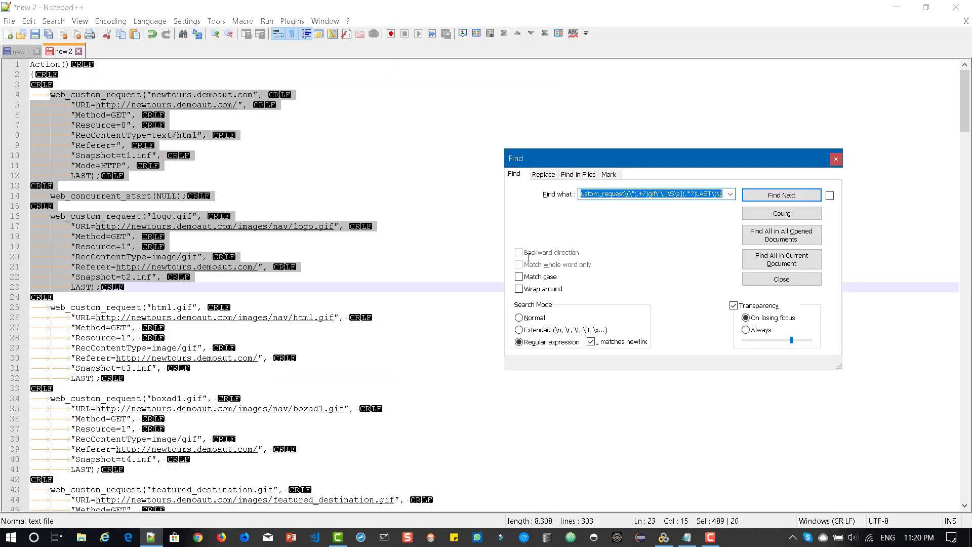
Close the Notepad++ Find window to reveal the pasted Action script.
{"action": "left_click", "coordinate": [780, 278]}
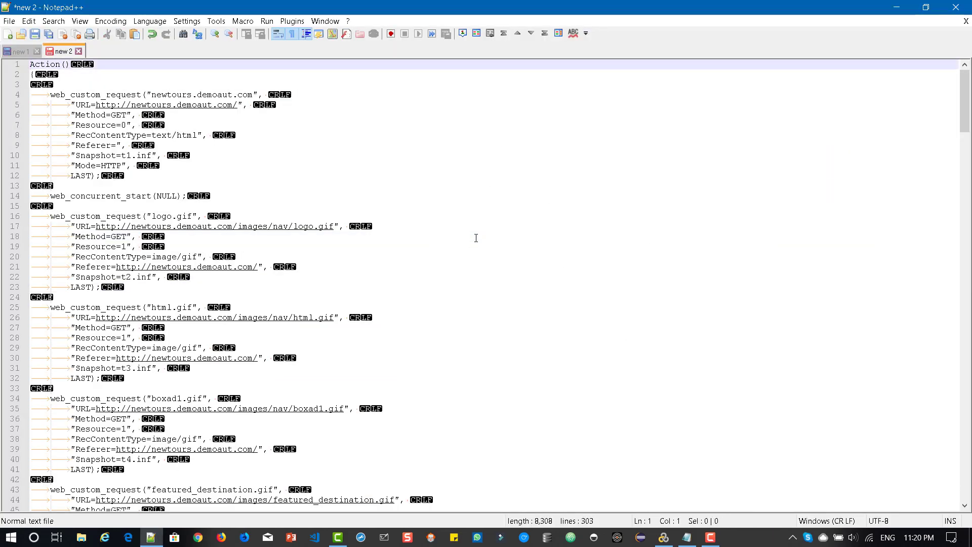
{"action": "mouse_move", "coordinate": [440, 267]}
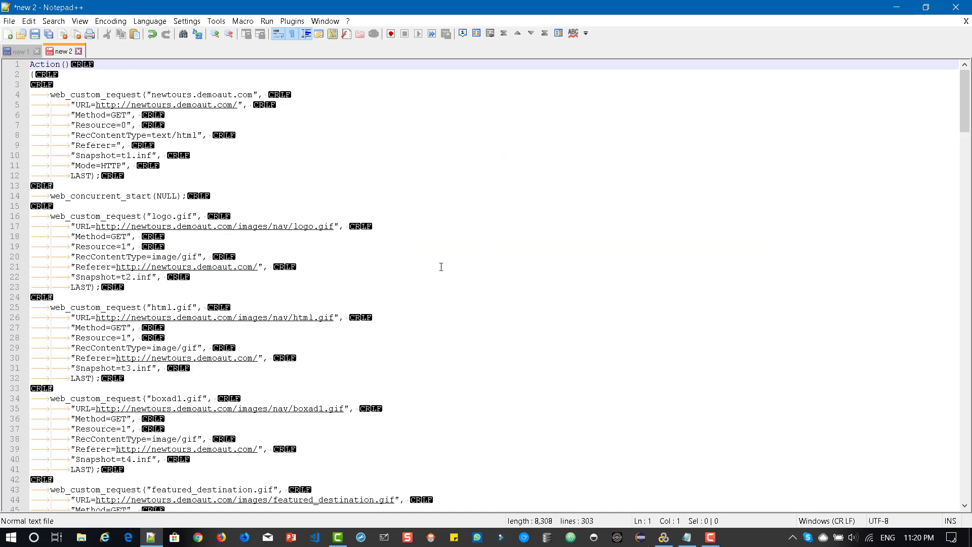
{"action": "key", "text": "ctrl+f"}
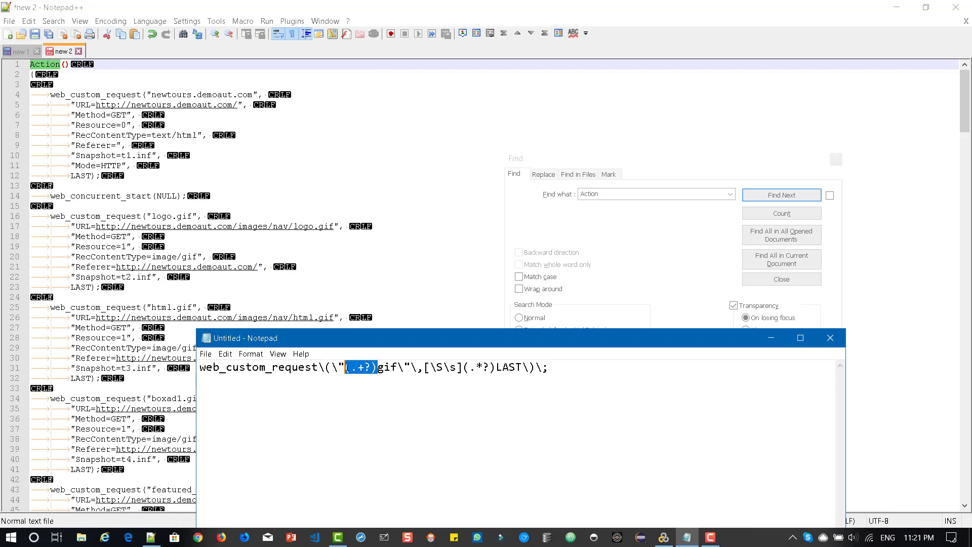
{"action": "mouse_move", "coordinate": [362, 400]}
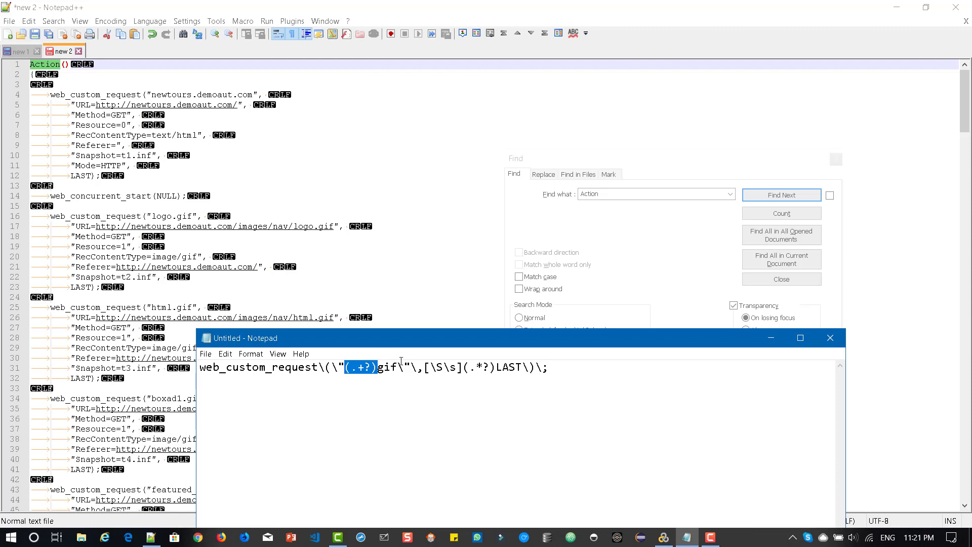
Review the gif part of the regex in Notepad and select the whole pattern.
{"action": "double_click", "coordinate": [387, 368]}
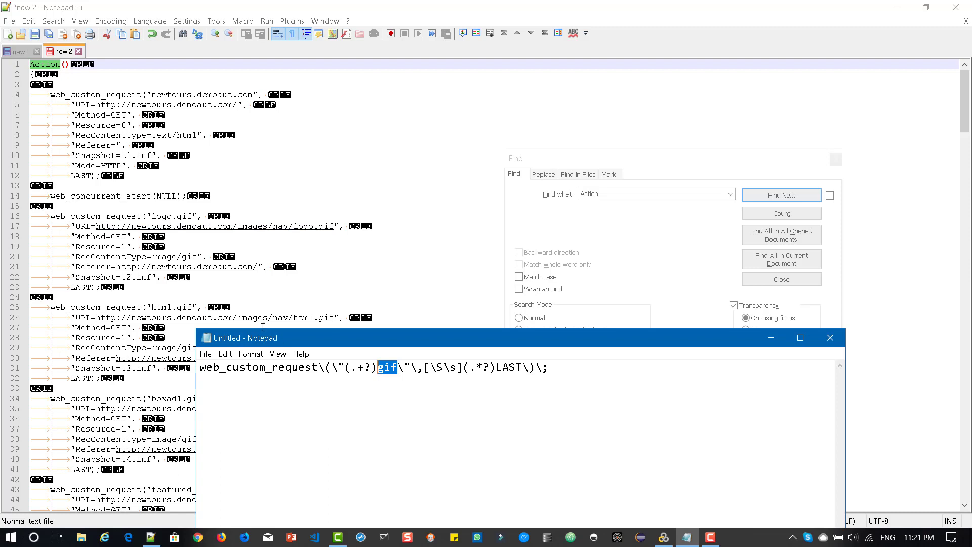
{"action": "mouse_move", "coordinate": [428, 399]}
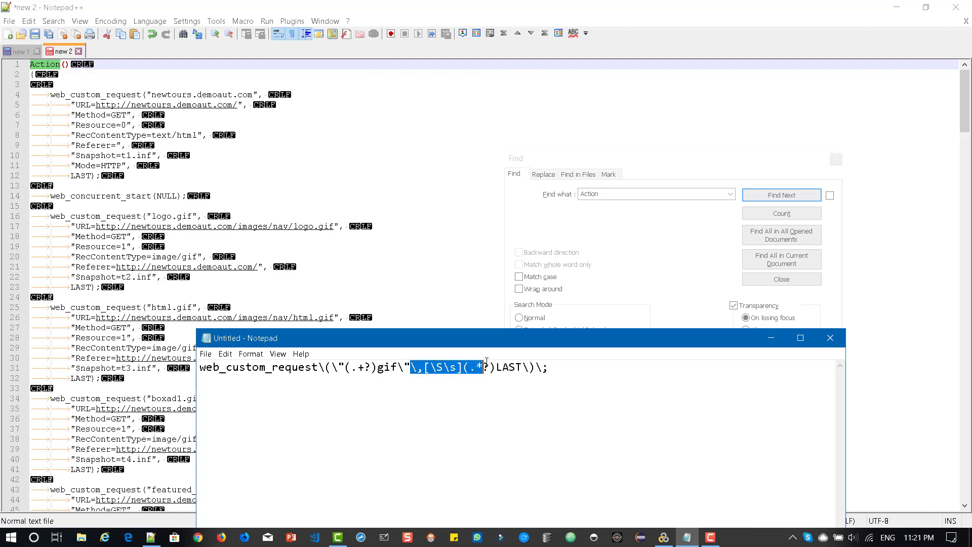
{"action": "left_click", "coordinate": [496, 367]}
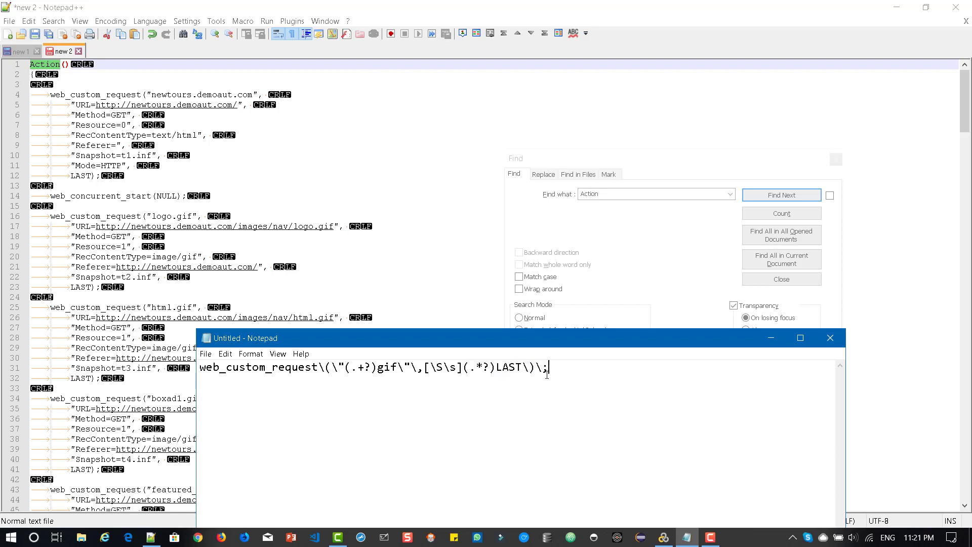
{"action": "key", "text": "ctrl+a"}
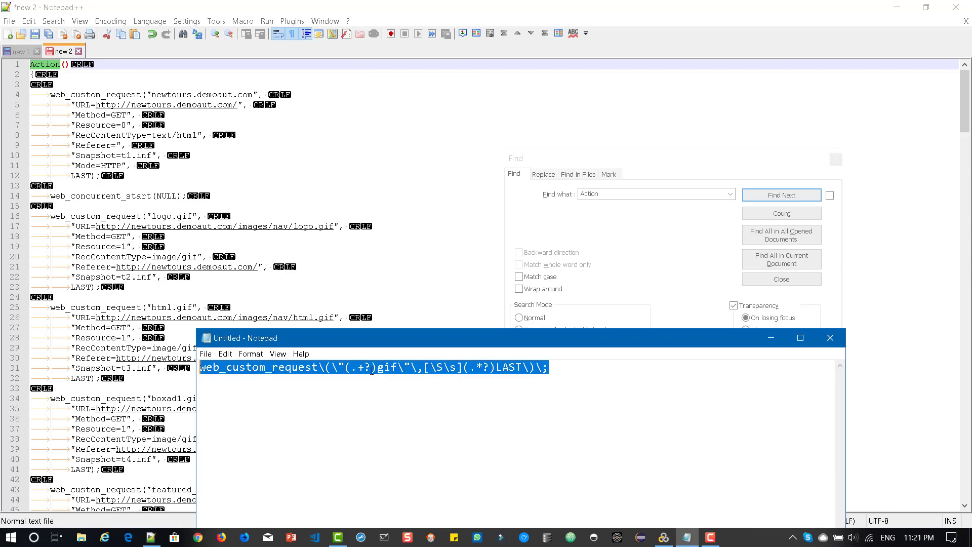
Set up a regex Replace in Notepad++ with the gif-request pattern.
{"action": "left_click", "coordinate": [543, 174]}
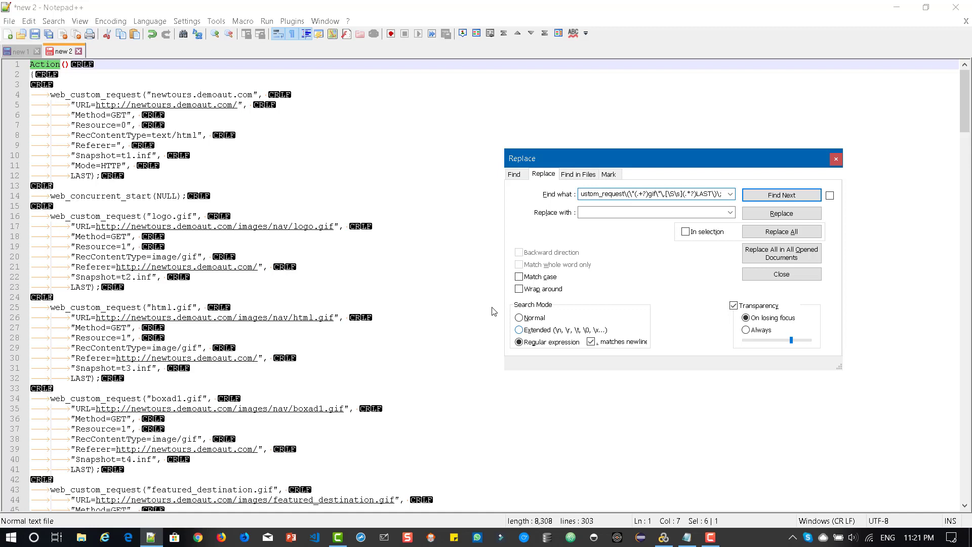
{"action": "mouse_move", "coordinate": [227, 193]}
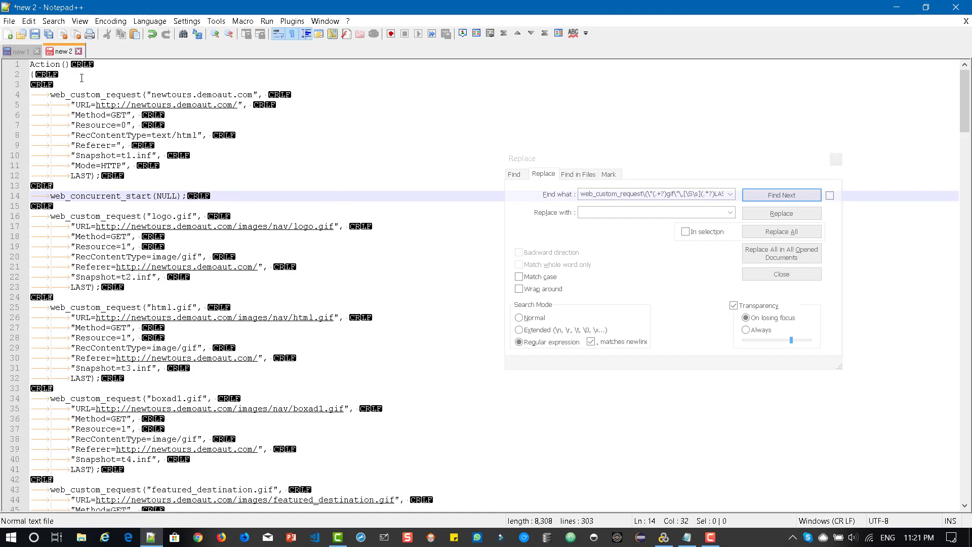
{"action": "left_click", "coordinate": [43, 84]}
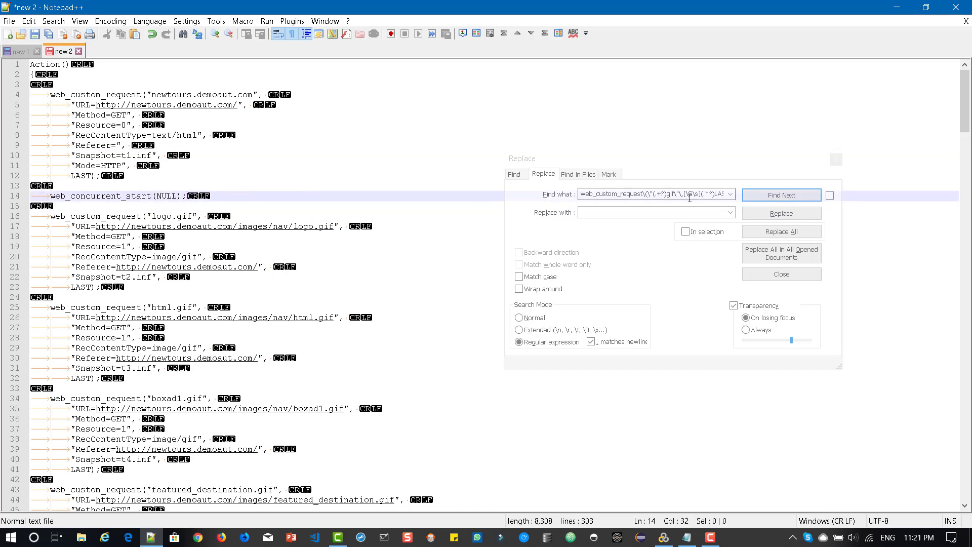
{"action": "left_click", "coordinate": [781, 195]}
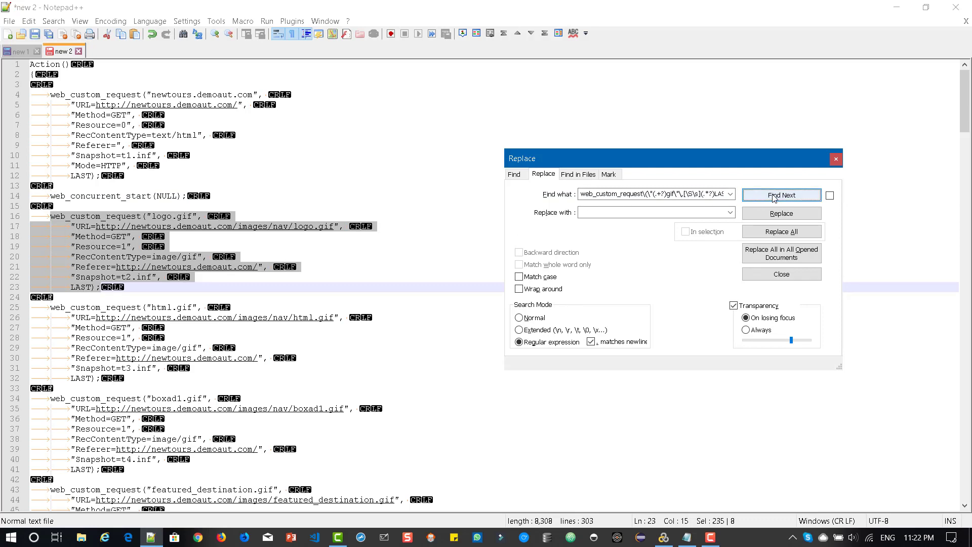
Step through each matching gif web_custom_request until no further match is found.
{"action": "left_click", "coordinate": [780, 196]}
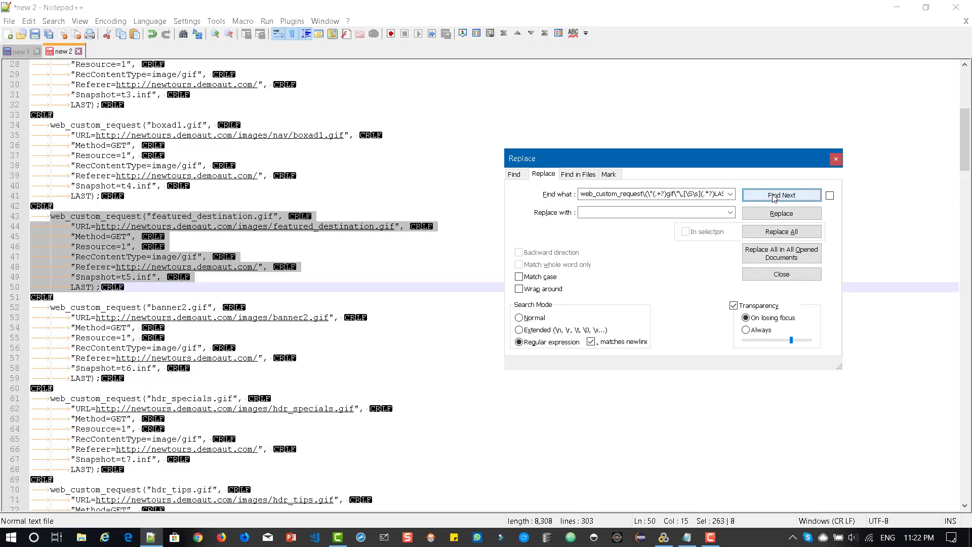
{"action": "left_click", "coordinate": [782, 196]}
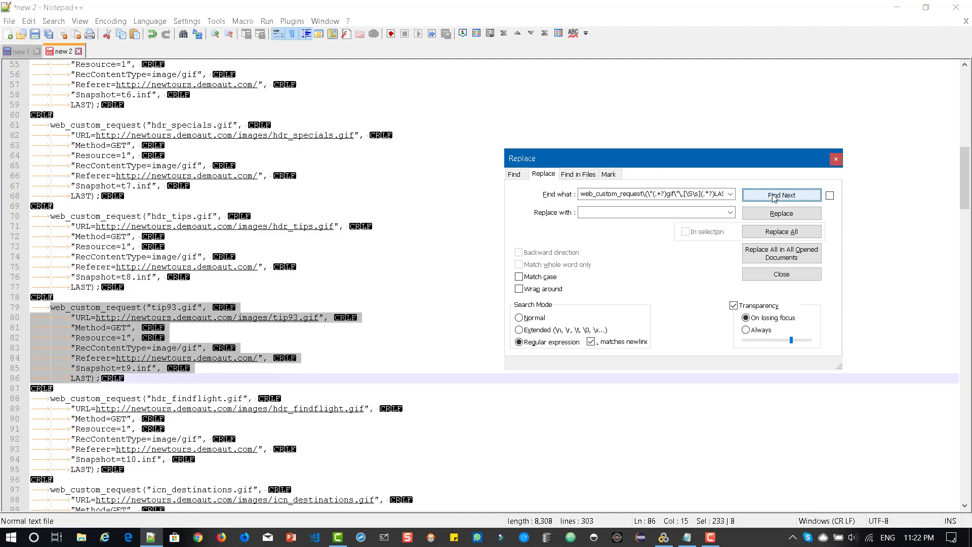
{"action": "left_click", "coordinate": [781, 195]}
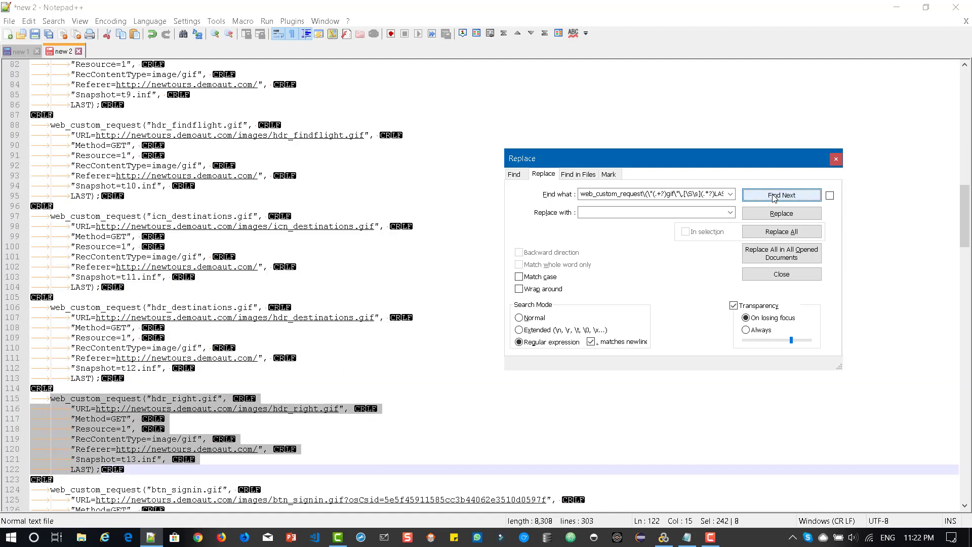
{"action": "left_click", "coordinate": [781, 194]}
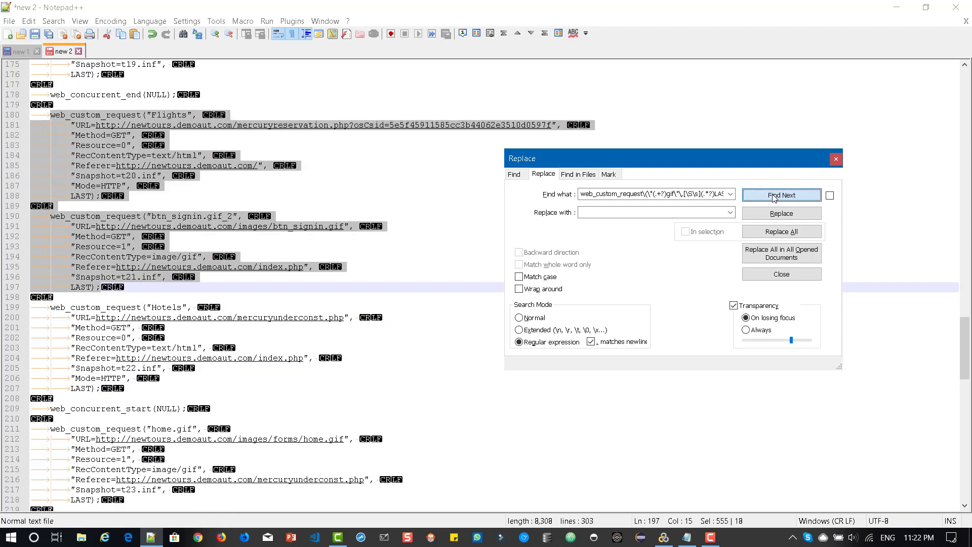
{"action": "left_click", "coordinate": [781, 195]}
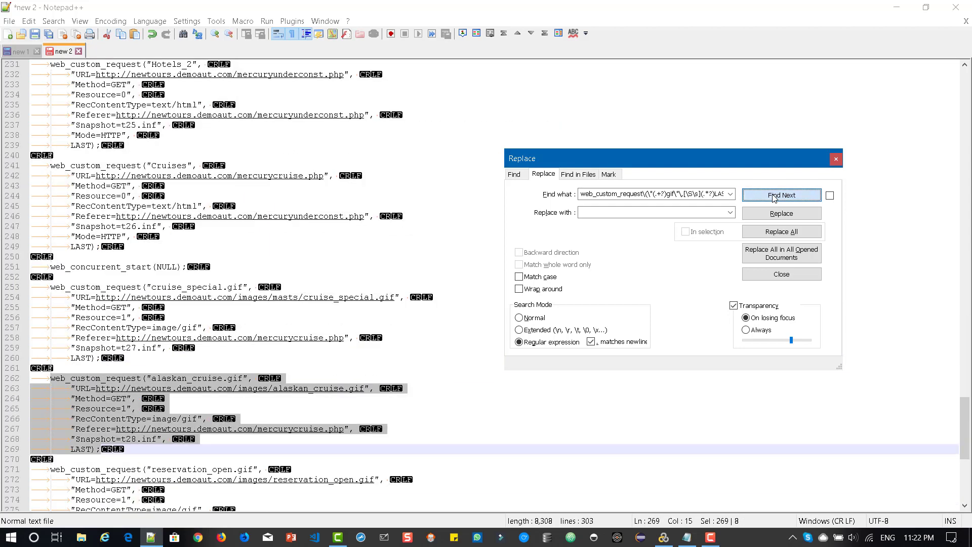
{"action": "left_click", "coordinate": [782, 195]}
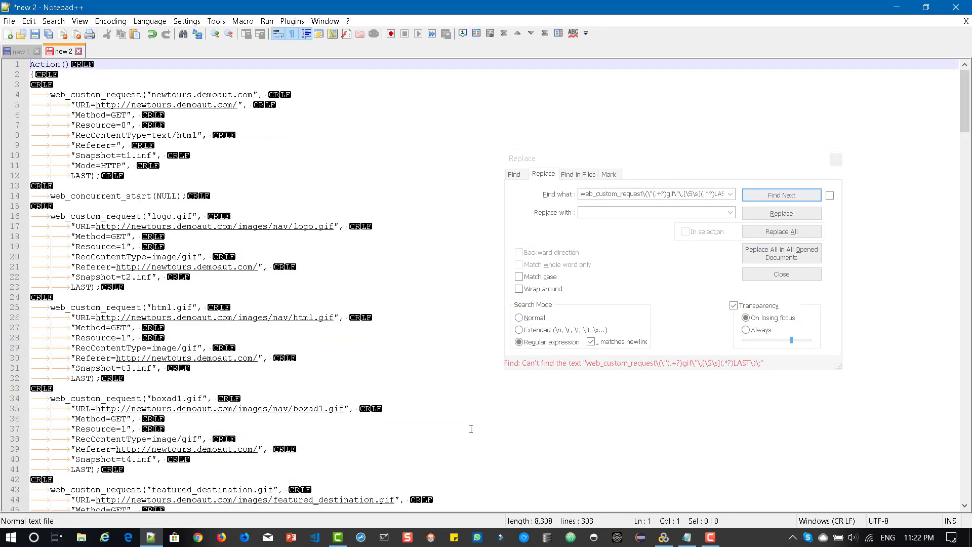
Replace the logo.gif and html.gif requests, then all 21 remaining gif requests, with empty text.
{"action": "left_click", "coordinate": [655, 212]}
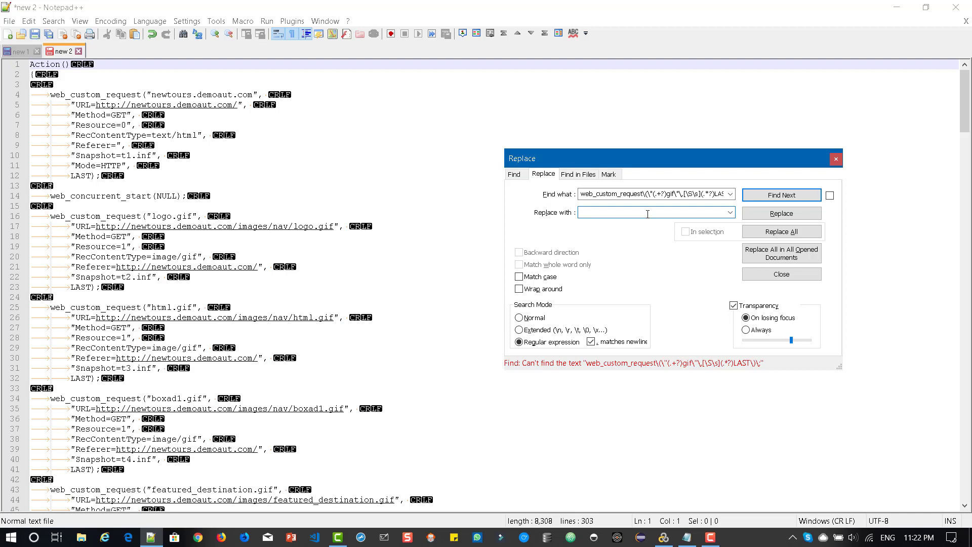
{"action": "mouse_move", "coordinate": [586, 234]}
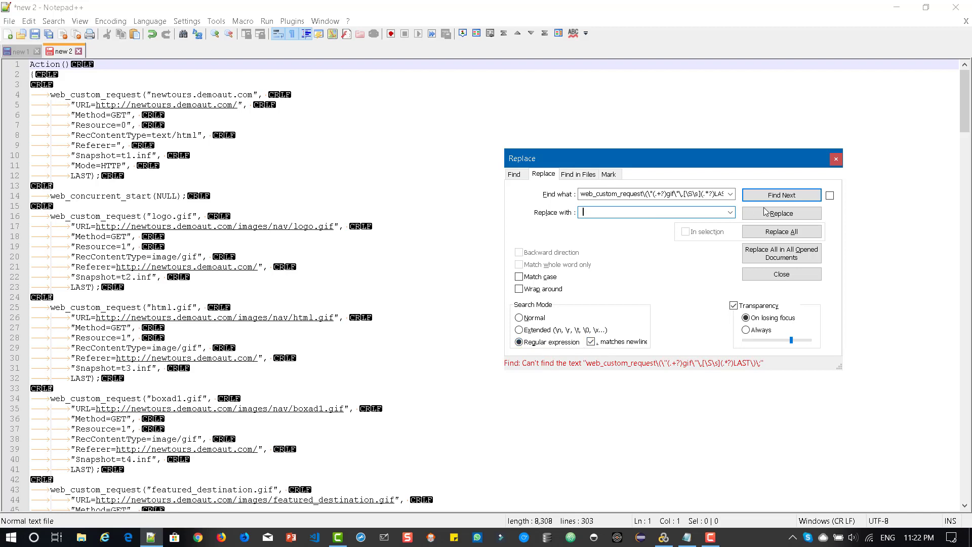
{"action": "left_click", "coordinate": [781, 213]}
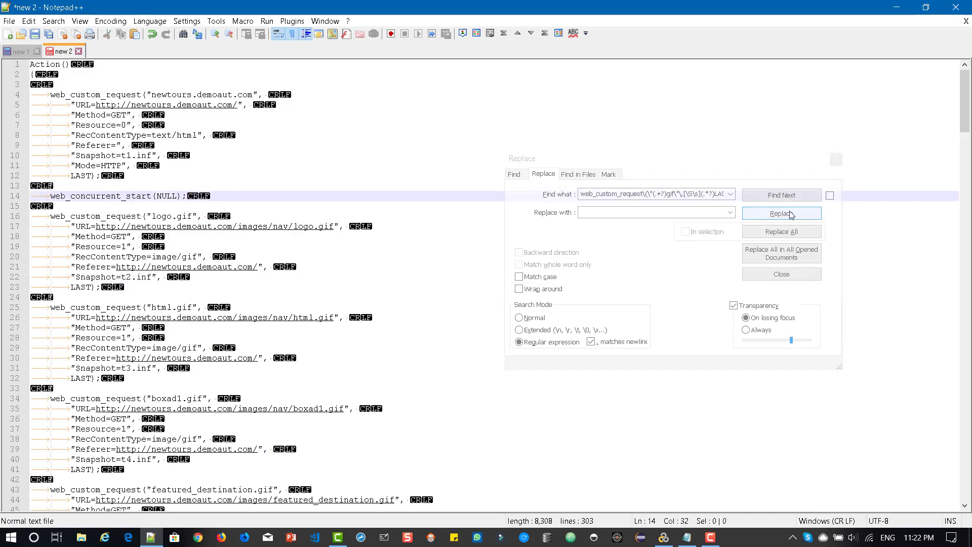
{"action": "left_click", "coordinate": [781, 214]}
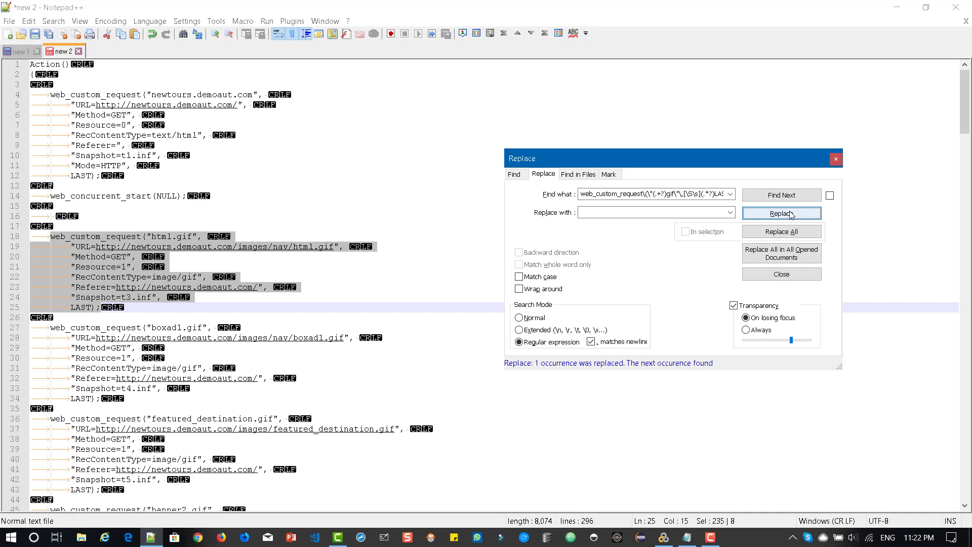
{"action": "left_click", "coordinate": [781, 214]}
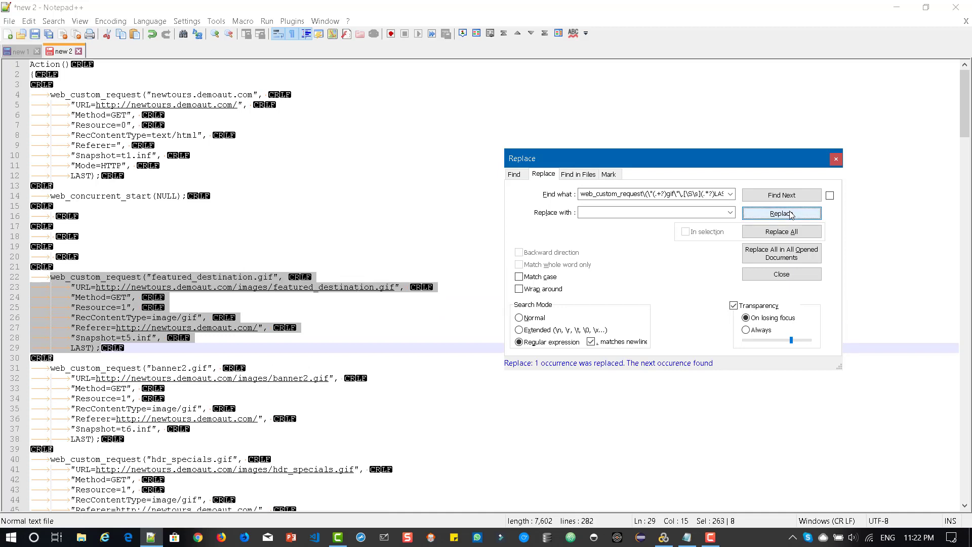
{"action": "left_click", "coordinate": [781, 232]}
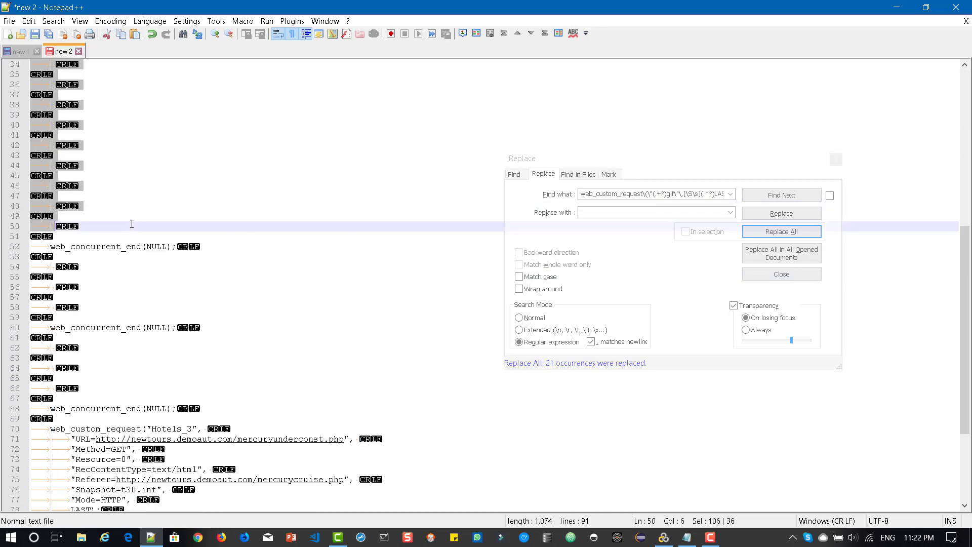
{"action": "left_click", "coordinate": [781, 231]}
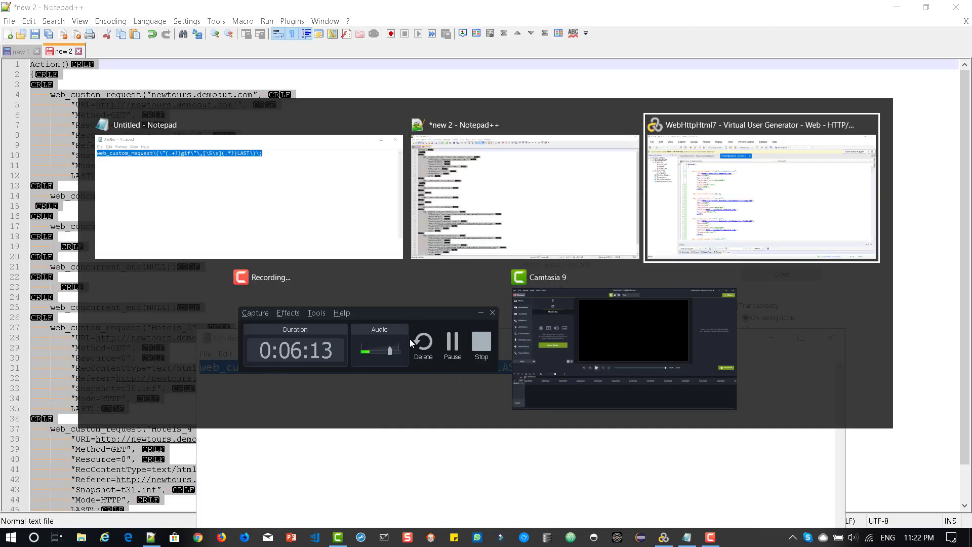
Put the cleaned script into VuGen's Action.c and compile it.
{"action": "left_click", "coordinate": [759, 189]}
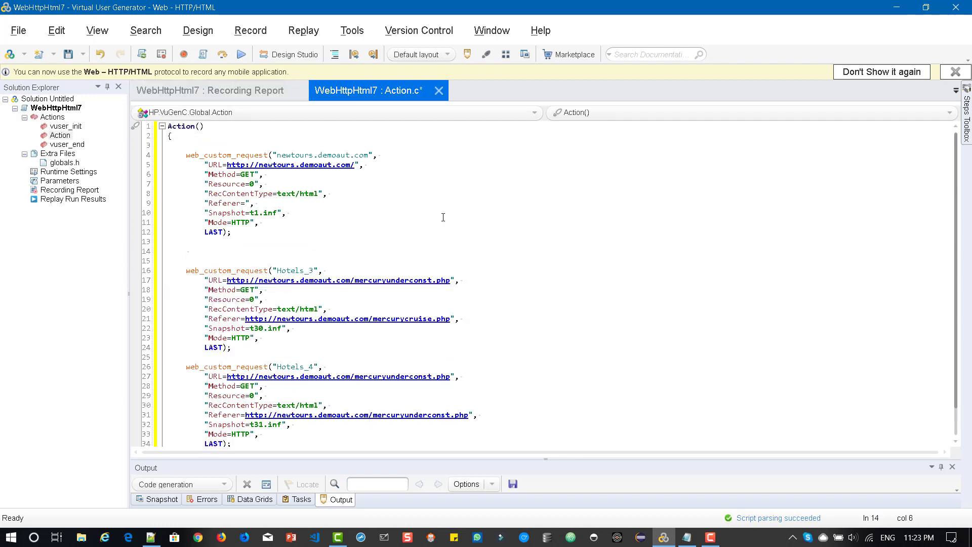
{"action": "key", "text": "ctrl+s"}
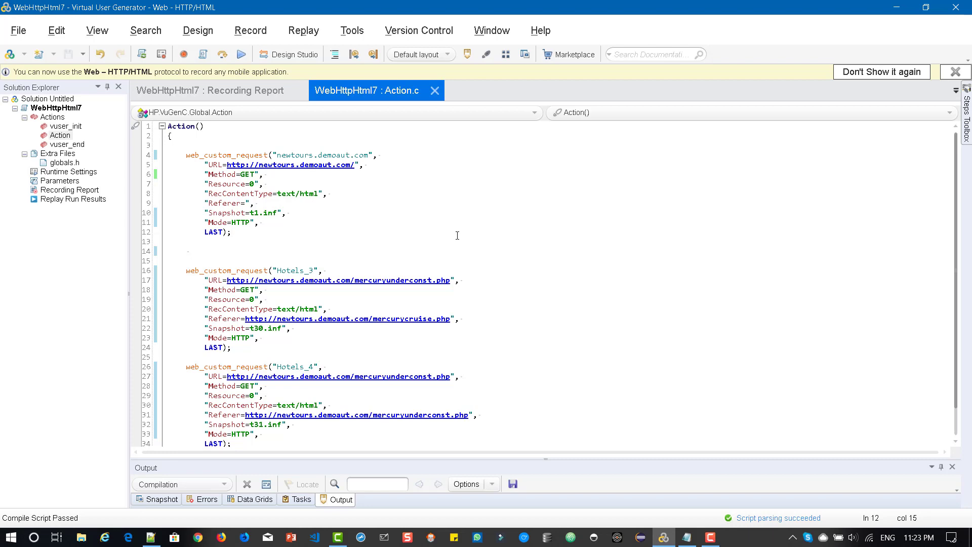
{"action": "left_click", "coordinate": [231, 231]}
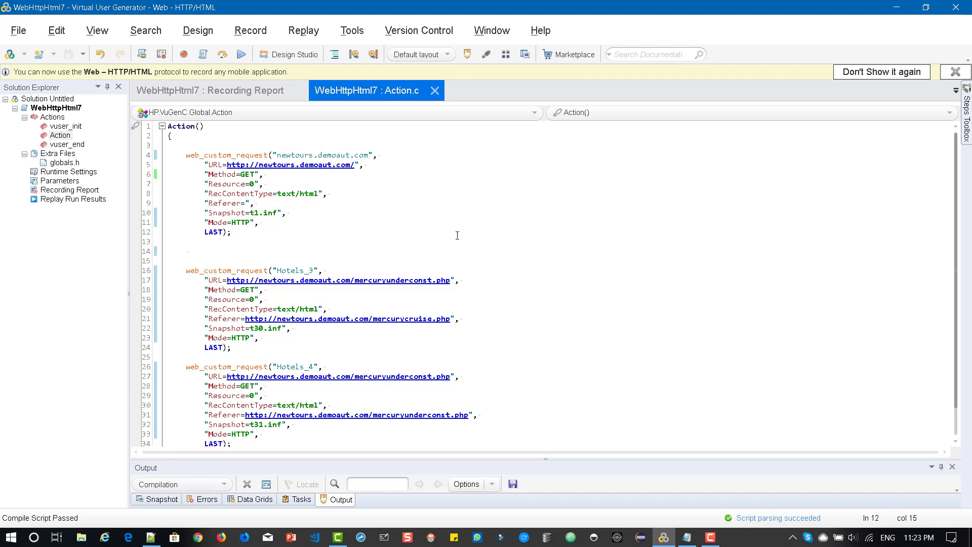
{"action": "left_click", "coordinate": [232, 231]}
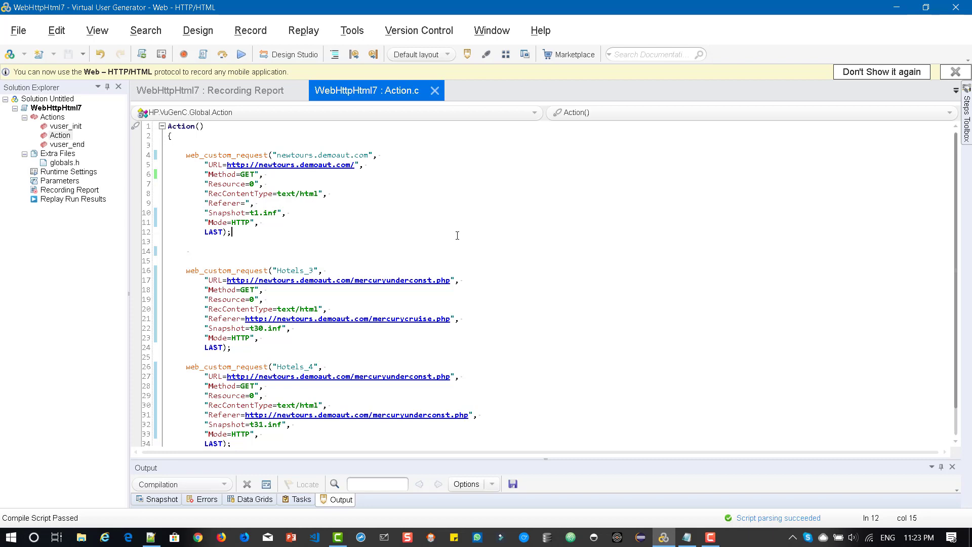